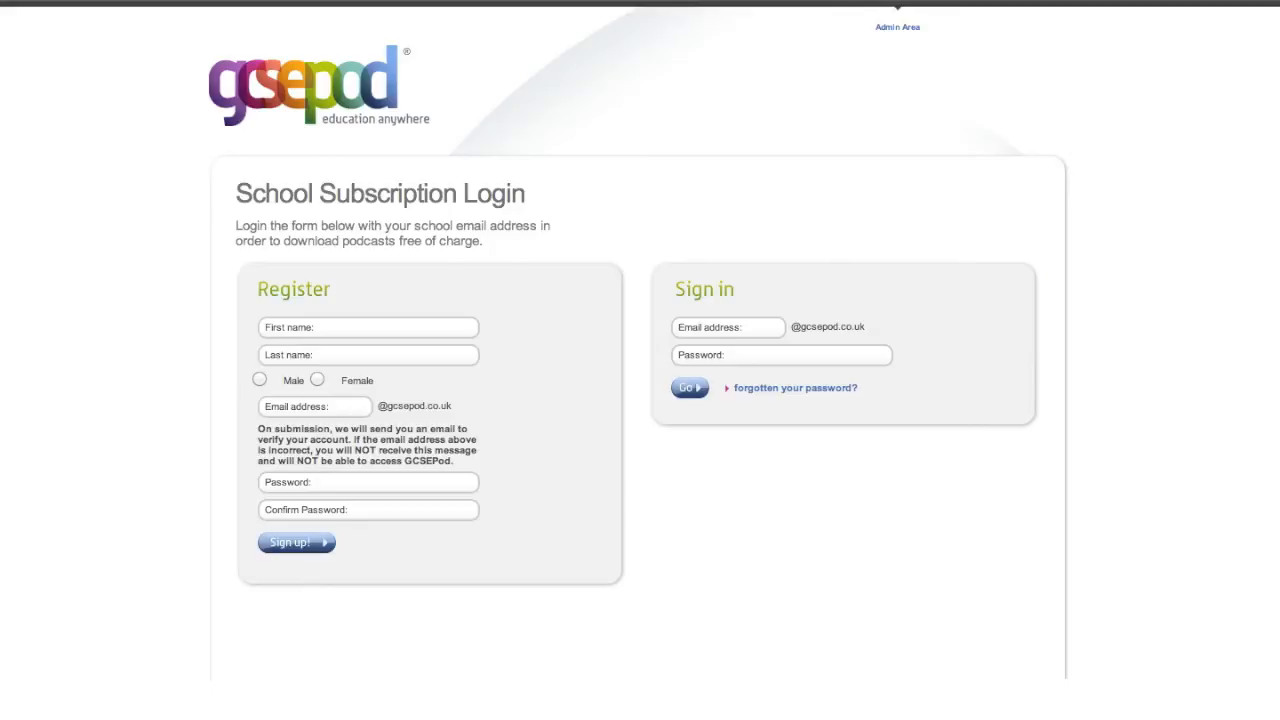
# Step: Sign in to GCSEPod with the school email address and password
pyautogui.write('yourname')
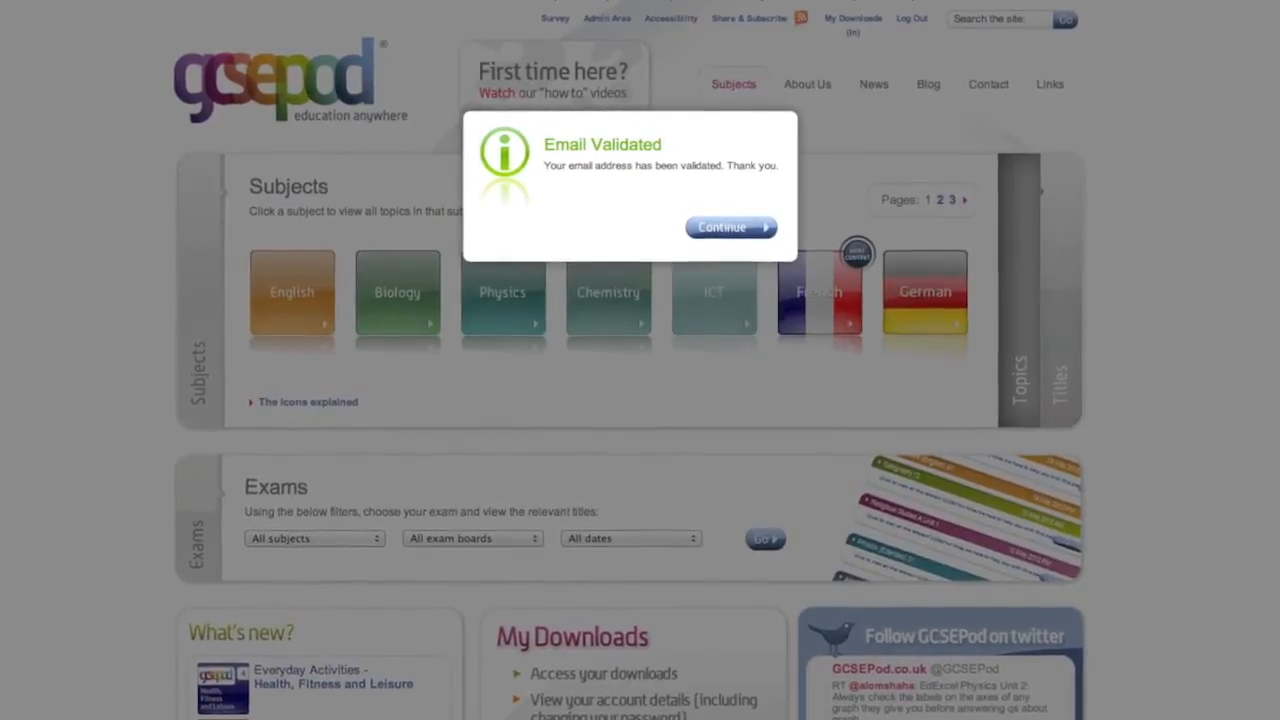
# Step: Dismiss the Email Validated popup with Continue
pyautogui.click(730, 226)
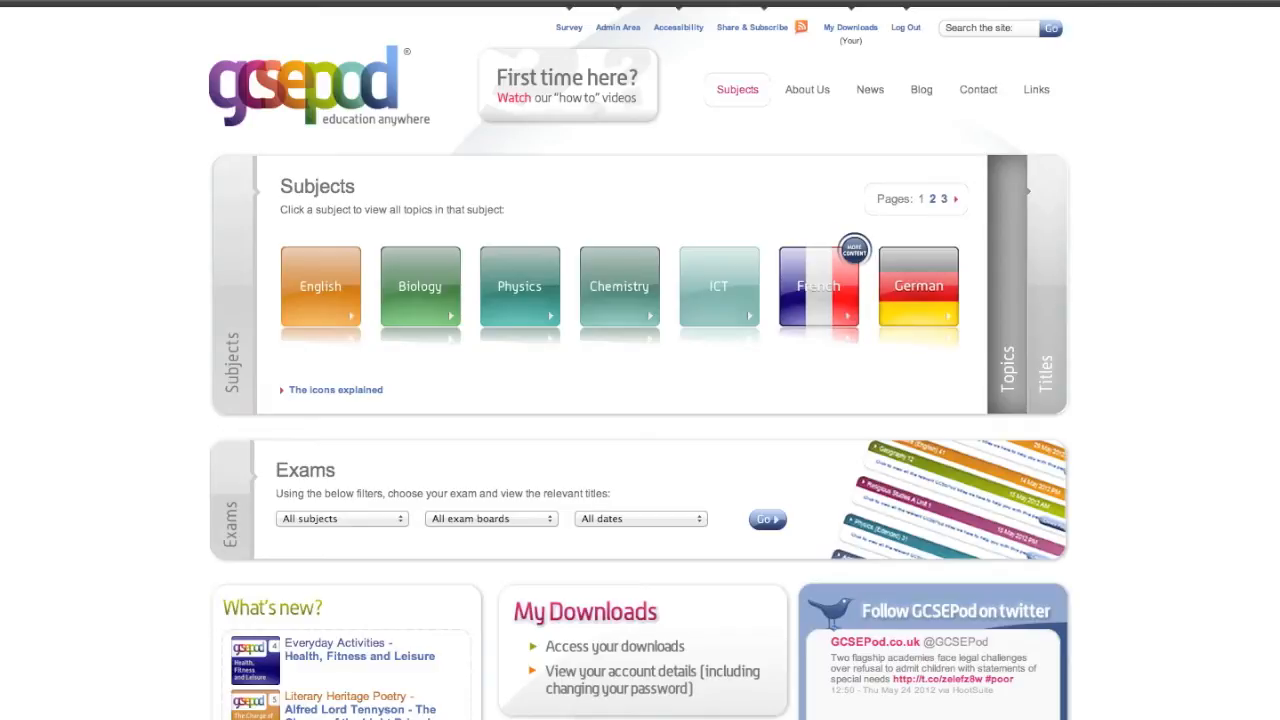
# Step: Browse the English topics, then return to the Subjects list
pyautogui.click(320, 290)
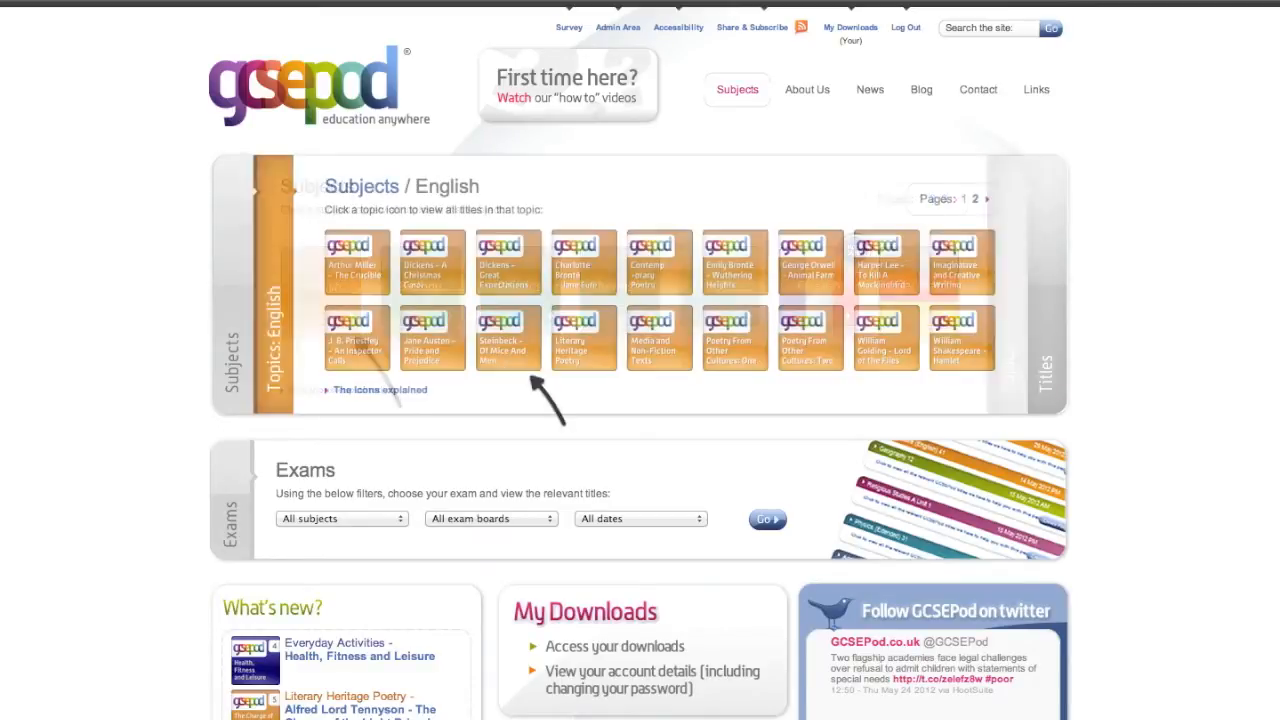
pyautogui.click(507, 337)
pyautogui.write('of mice and men')
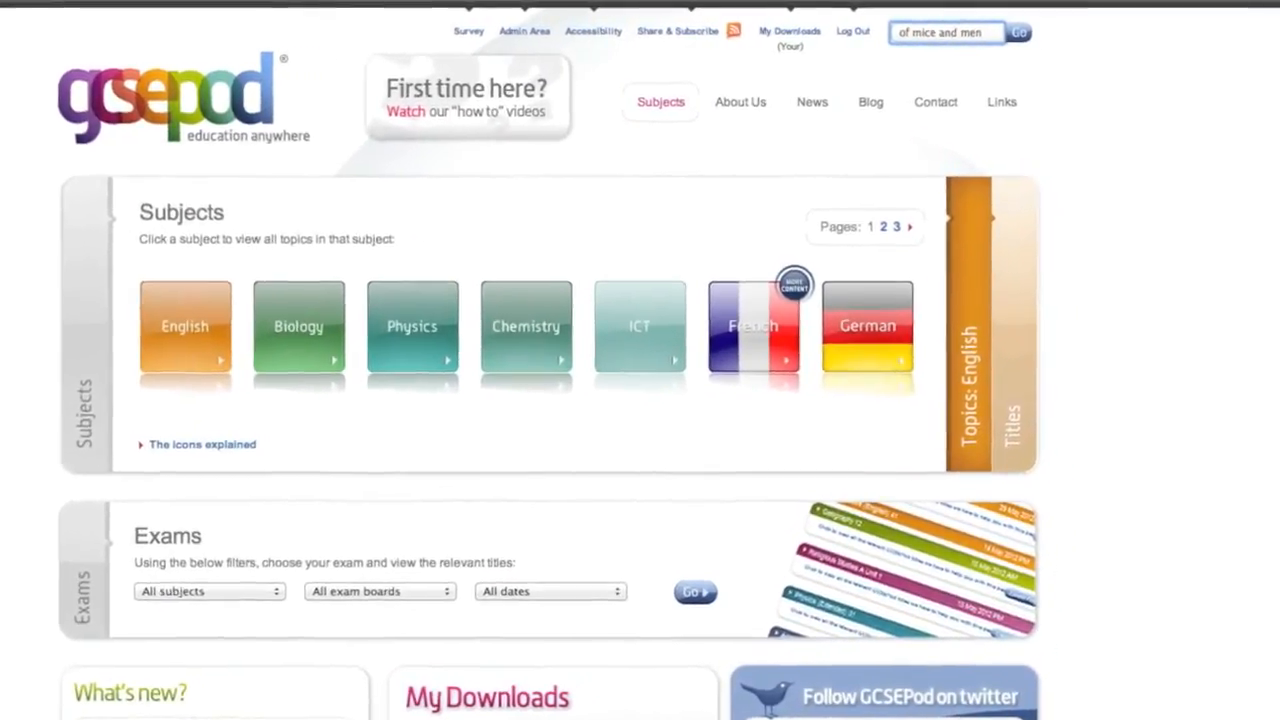
# Step: Leave the search box to return to the subjects home page view
pyautogui.click(1018, 32)
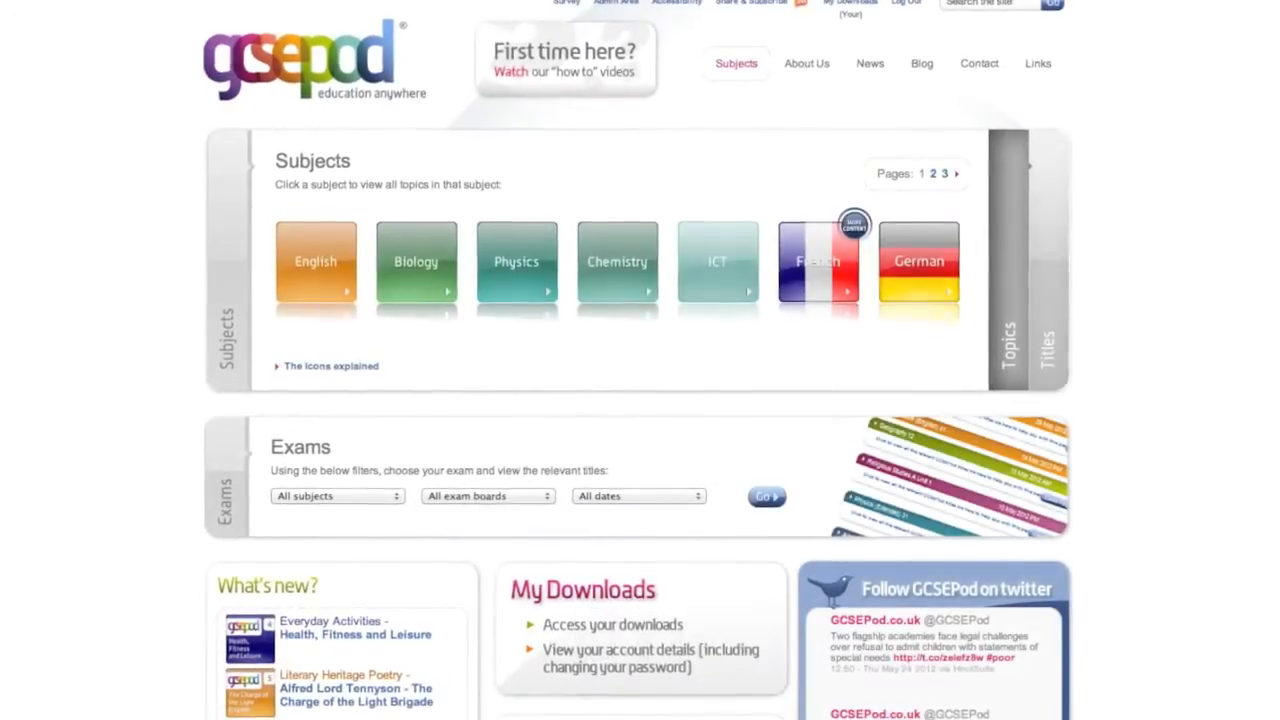
# Step: Filter Exams to History, Edexcel, 15/06 and show its titles
pyautogui.scroll(-3)
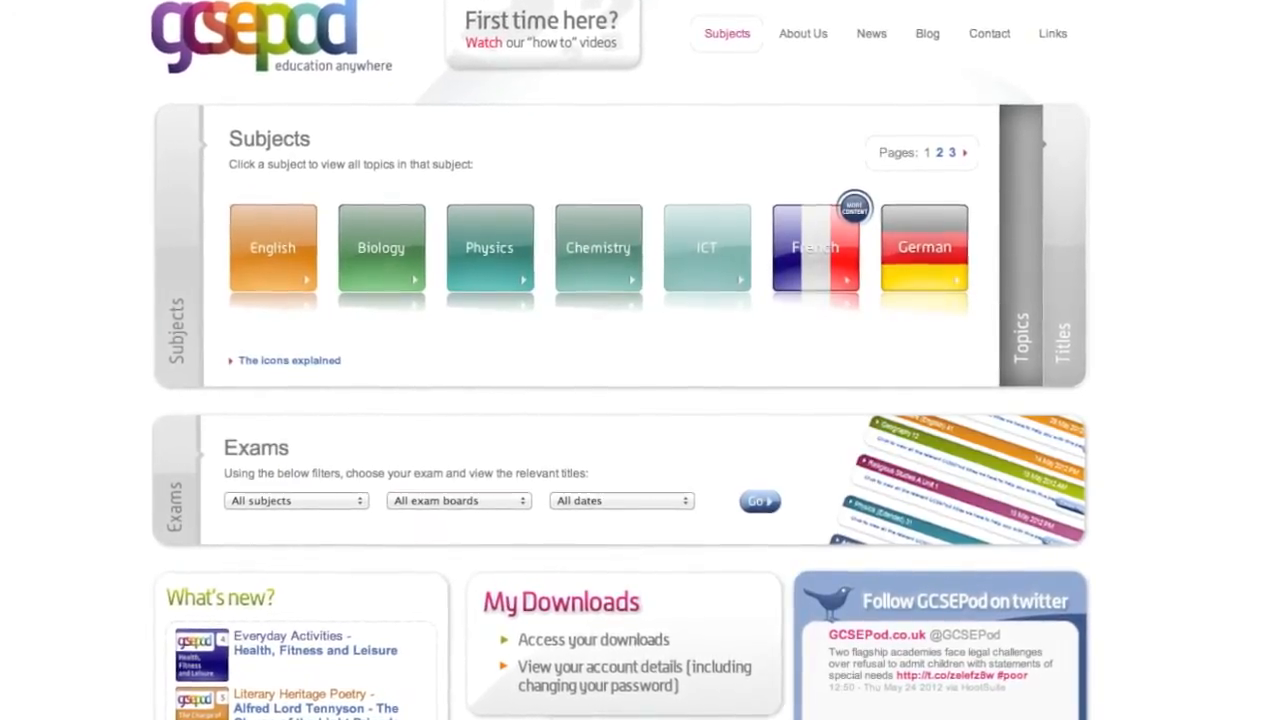
pyautogui.click(296, 500)
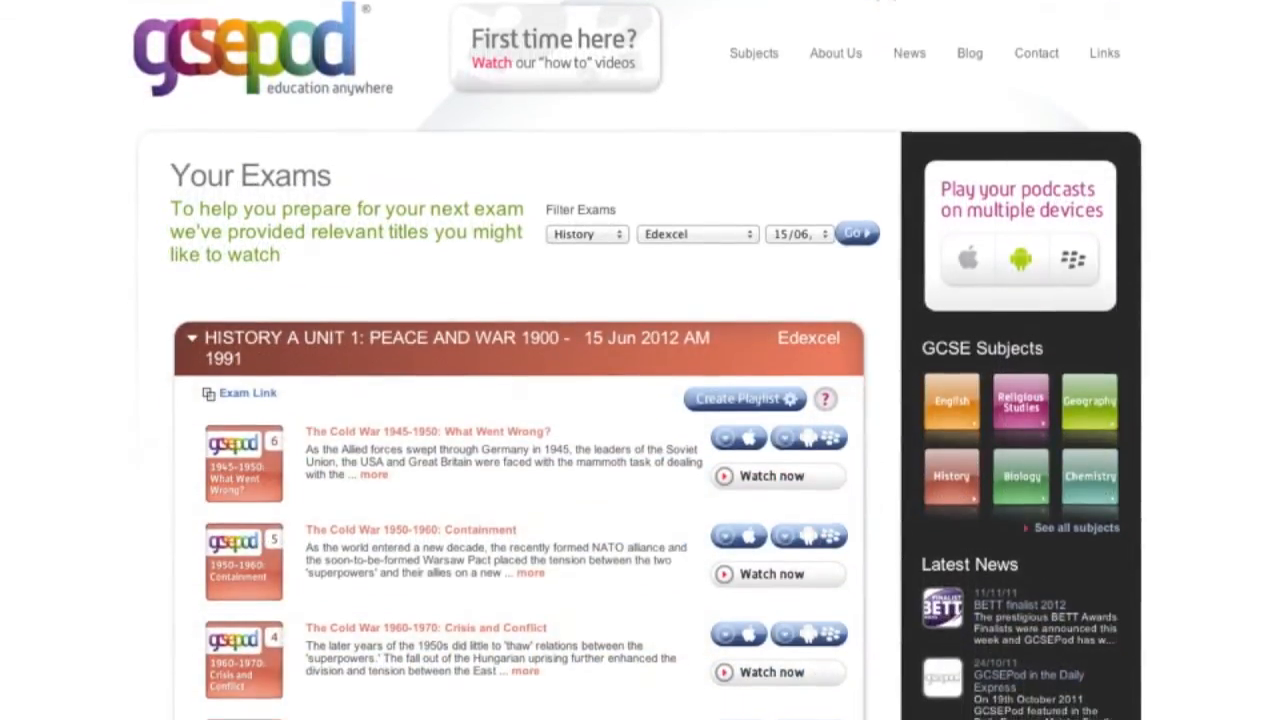
# Step: Scroll to the end of the History A Unit 1 title list and its download-all buttons
pyautogui.scroll(-3)
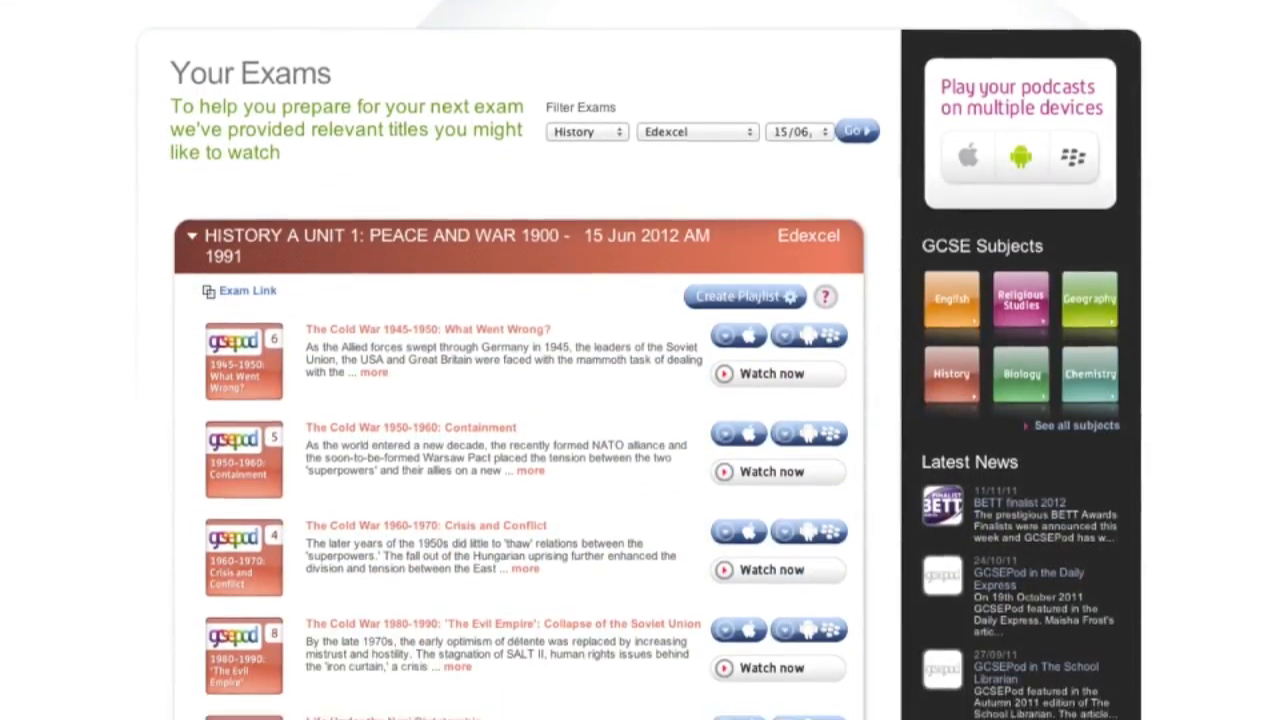
pyautogui.scroll(-3)
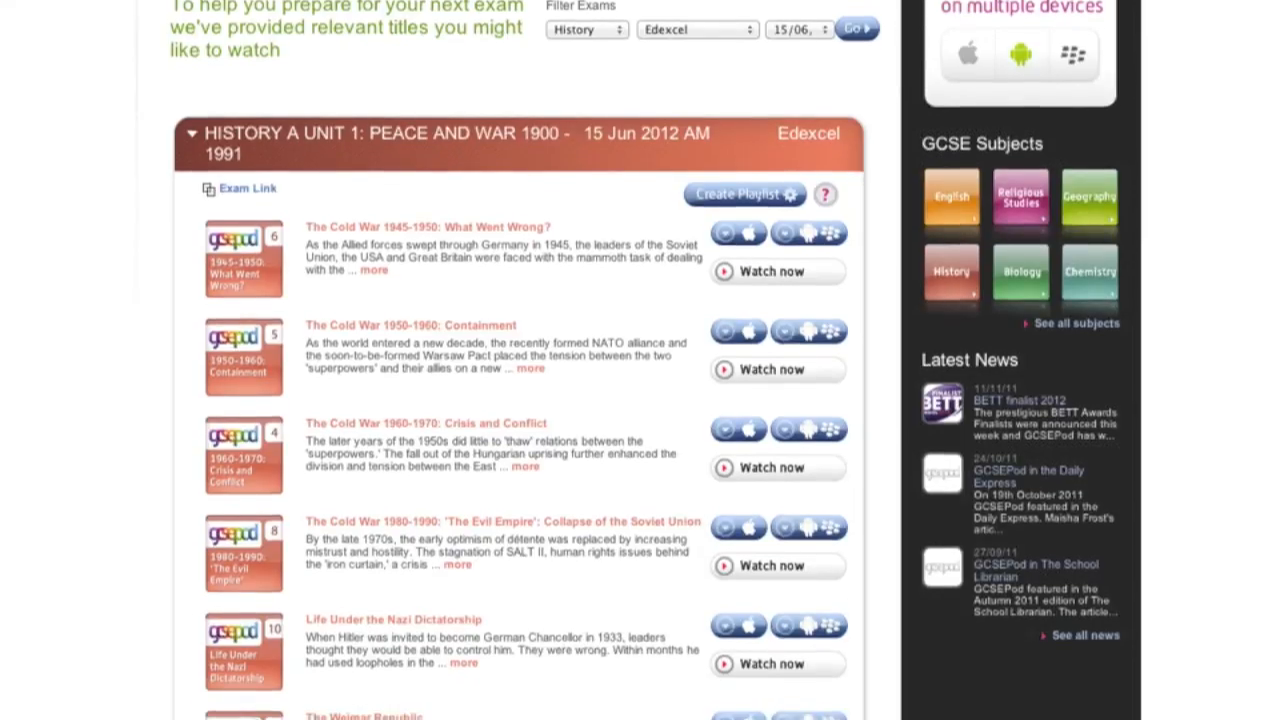
pyautogui.scroll(-3)
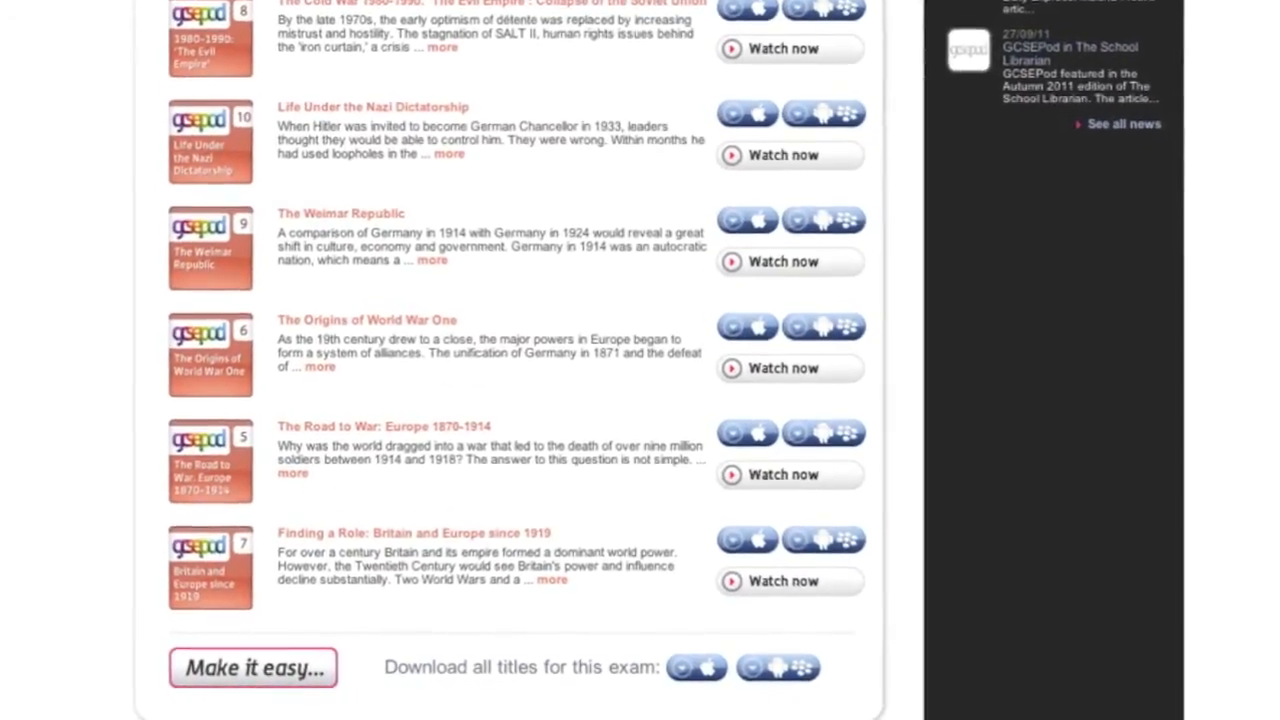